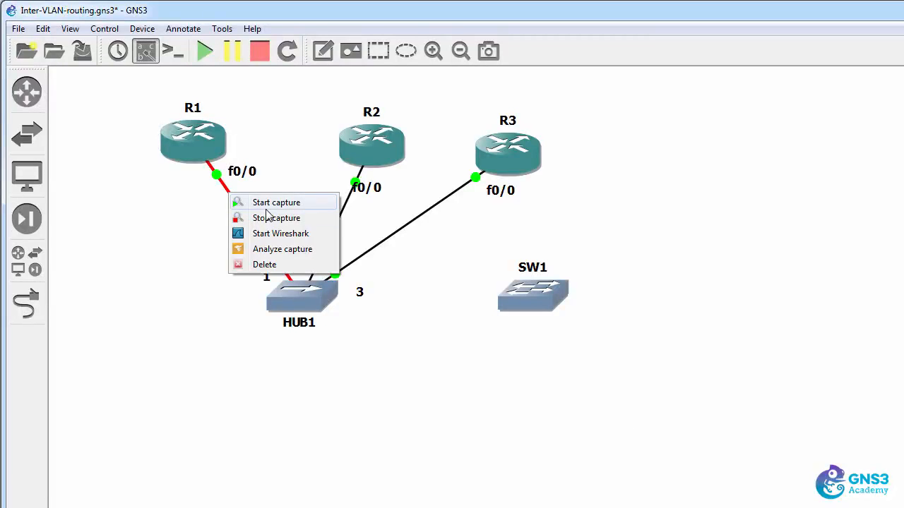
Delete the router cables to HUB1, including R3's link
left_click(276, 203)
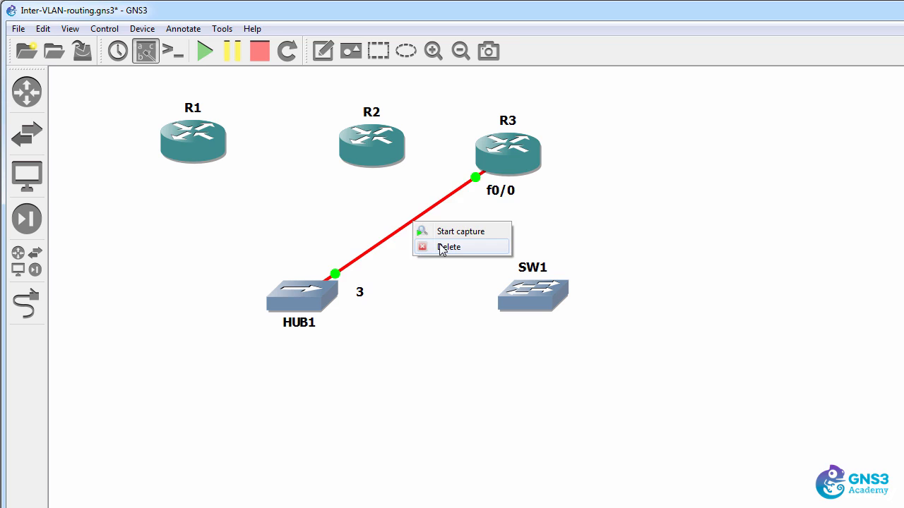
left_click(449, 248)
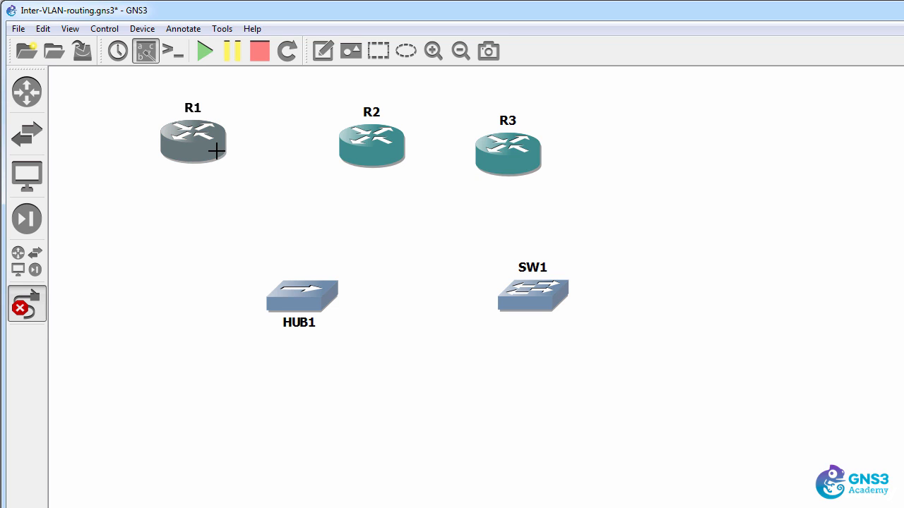
Cable R1, R2 and R3 f0/0 ports to SW1 ports 1, 2 and 3
left_click(511, 291)
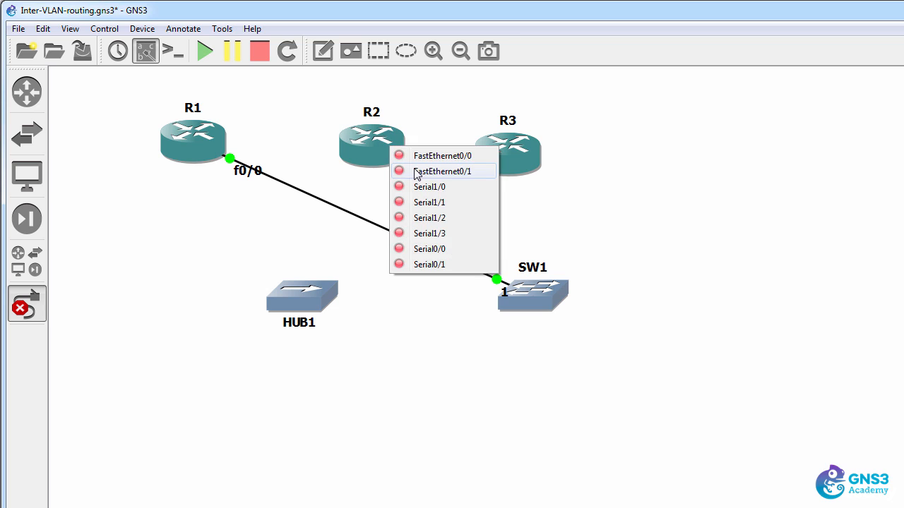
left_click(442, 155)
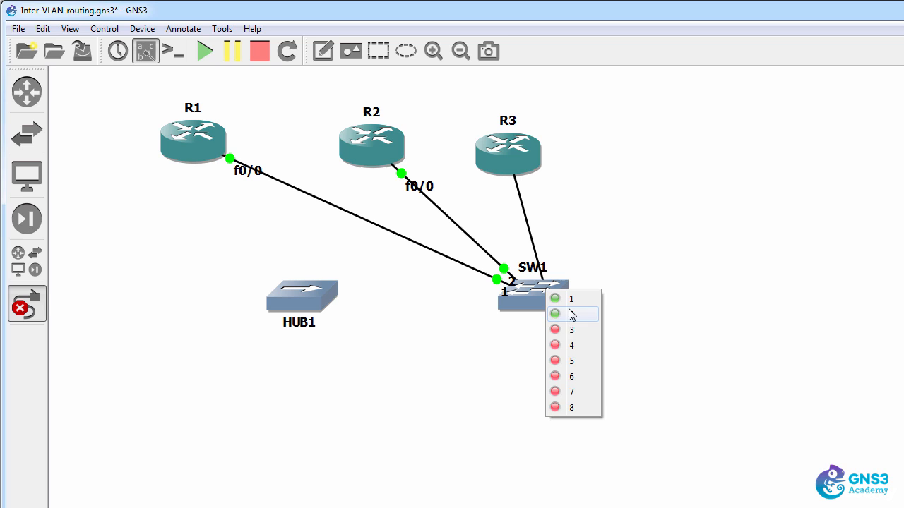
left_click(571, 313)
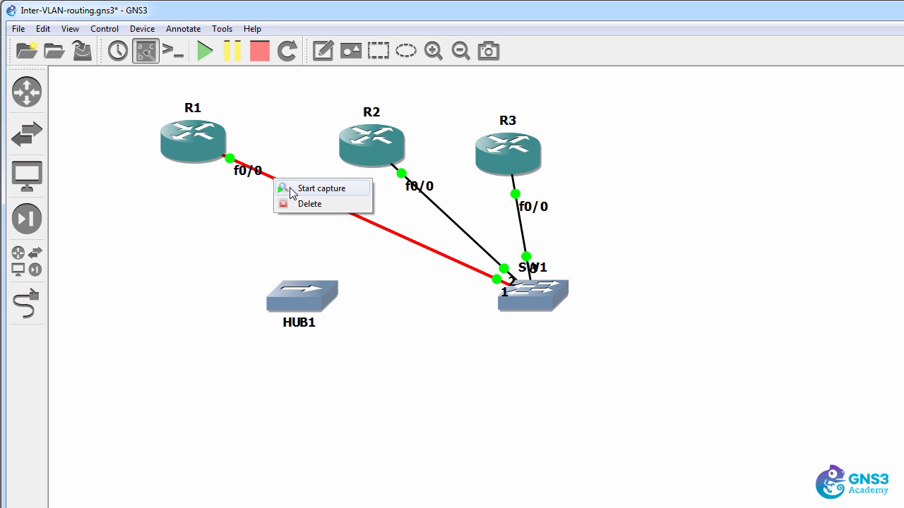
Start a Wireshark capture on R1's FastEthernet0/0 link to SW1
left_click(320, 188)
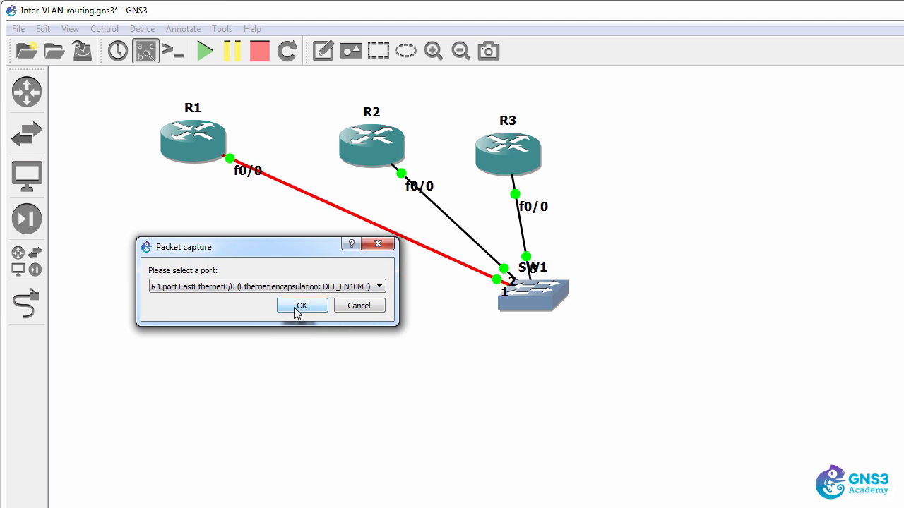
left_click(301, 305)
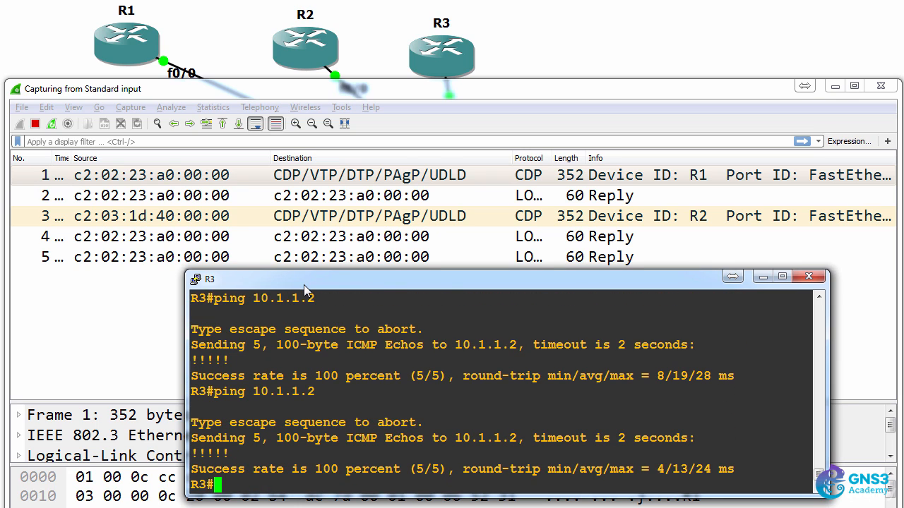
From R3, telnet to 10.1.1.2 and exit the session
type("telnet 10.1.1")
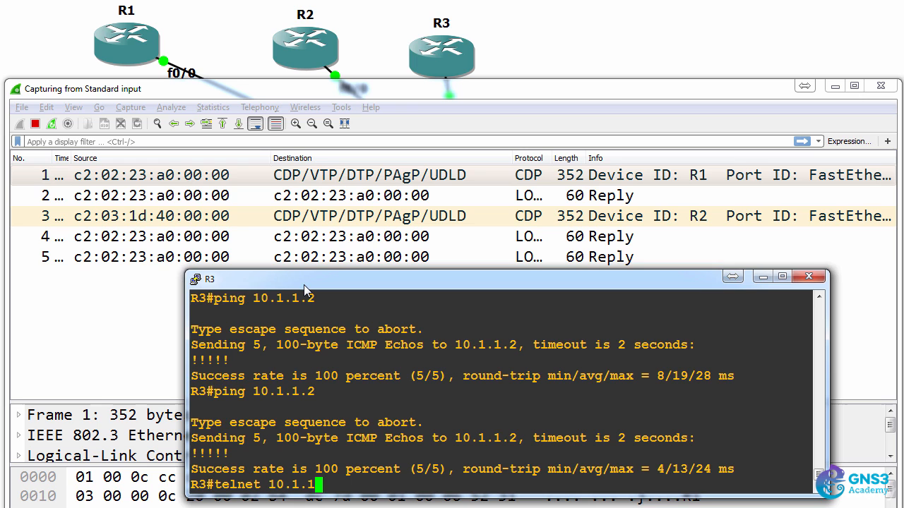
key("Return")
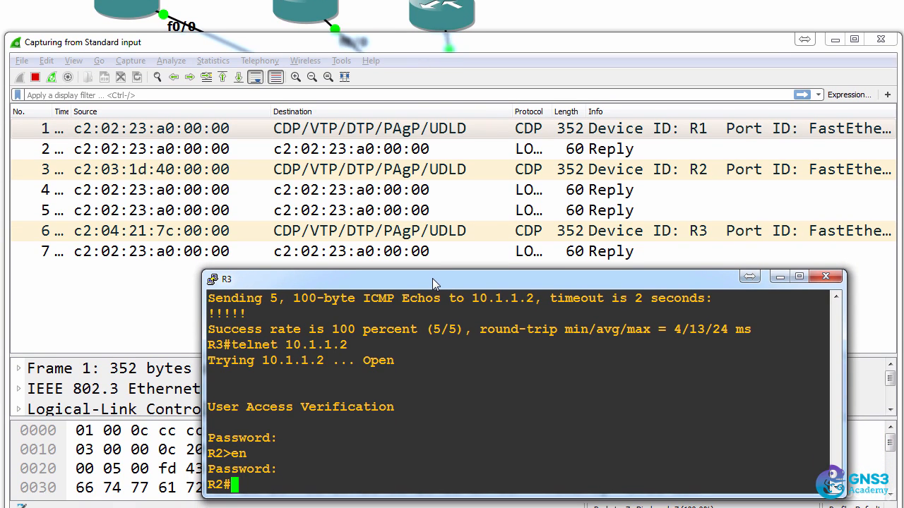
type("exit")
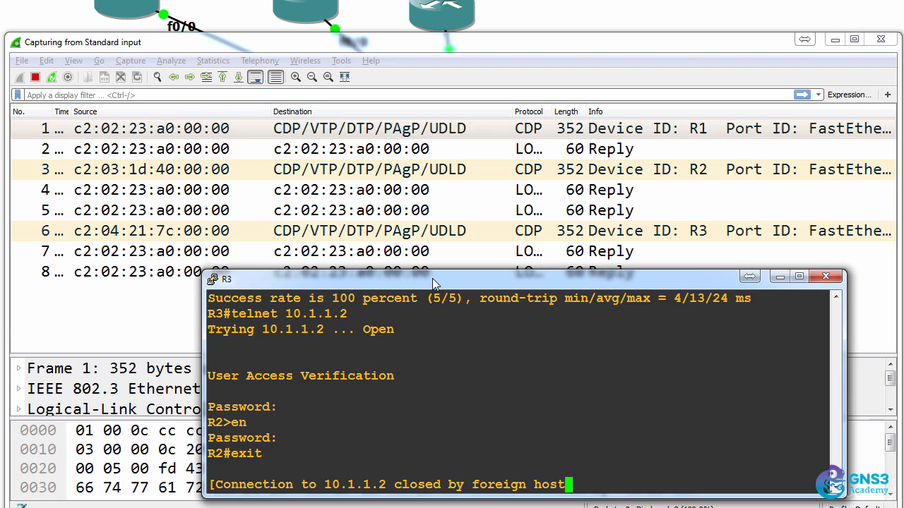
Ping 10.1.1.2 from R3 while the capture records
type("ping 10.1")
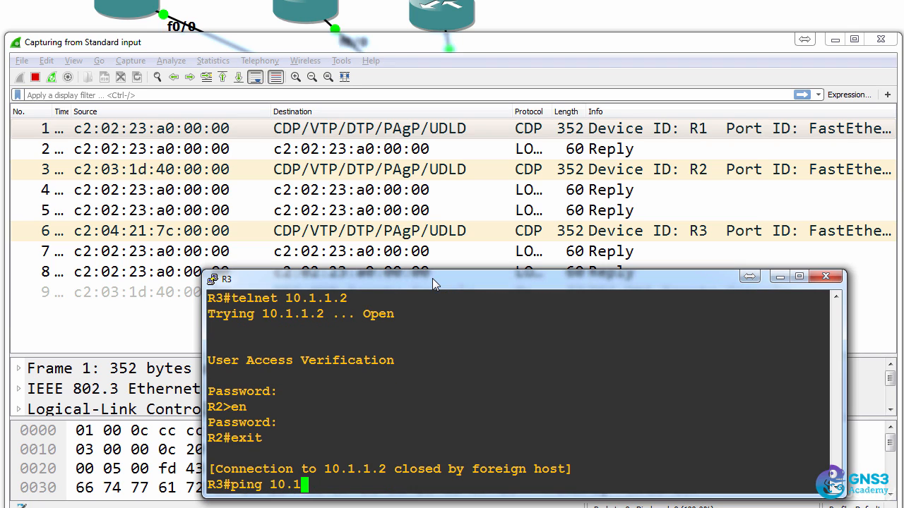
key("Return")
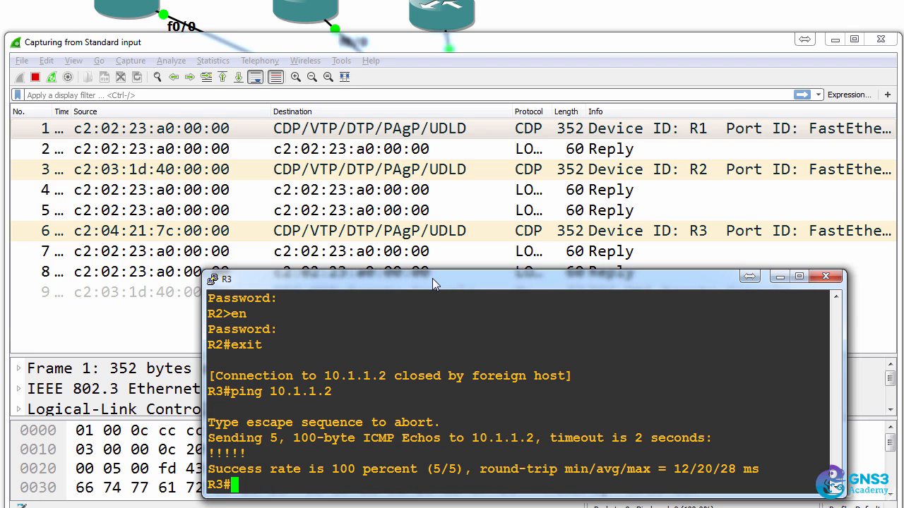
type("ping")
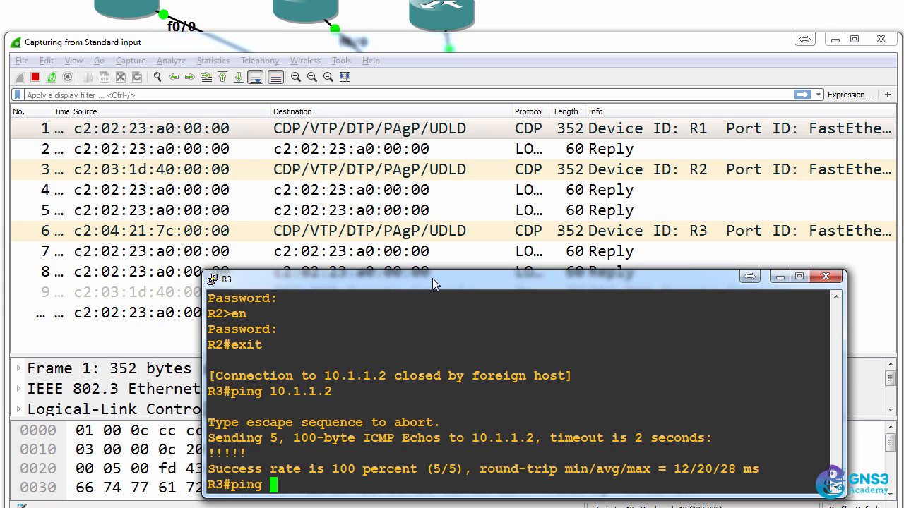
type("10.1.1.2")
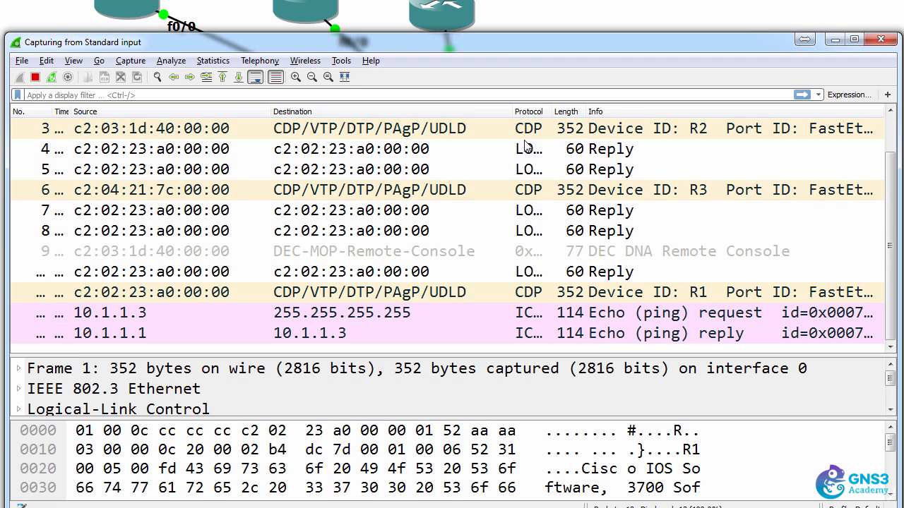
Inspect the Echo request to 255.255.255.255 and scroll through the captured packets
left_click(338, 272)
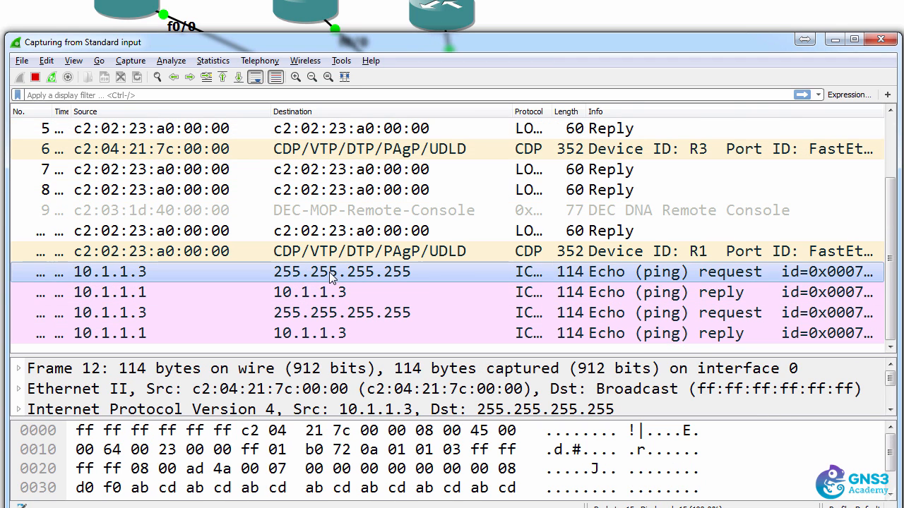
scroll("down", 3)
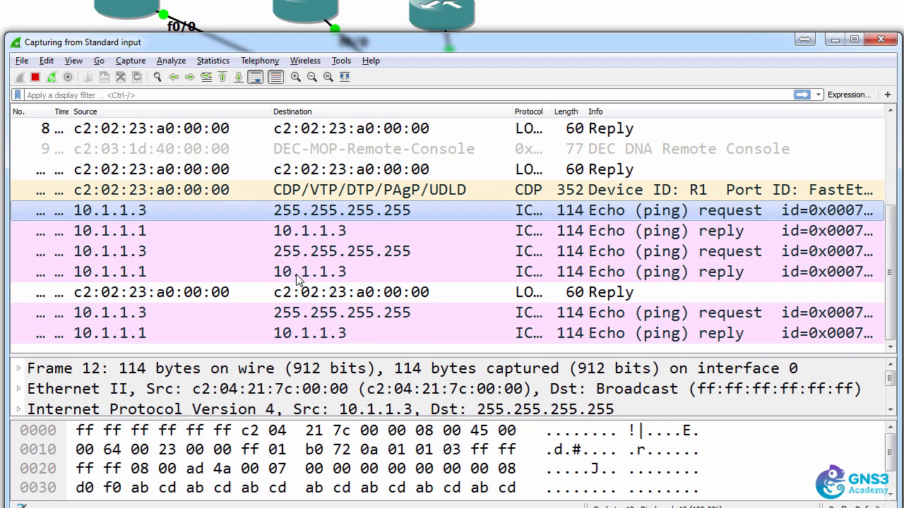
left_click(310, 230)
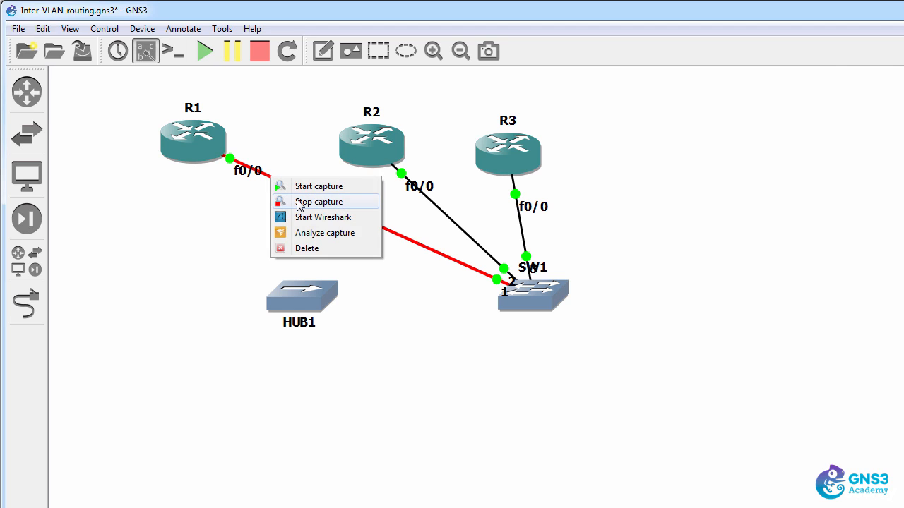
Stop R1's capture and start a new one on SW1 port 1
left_click(318, 202)
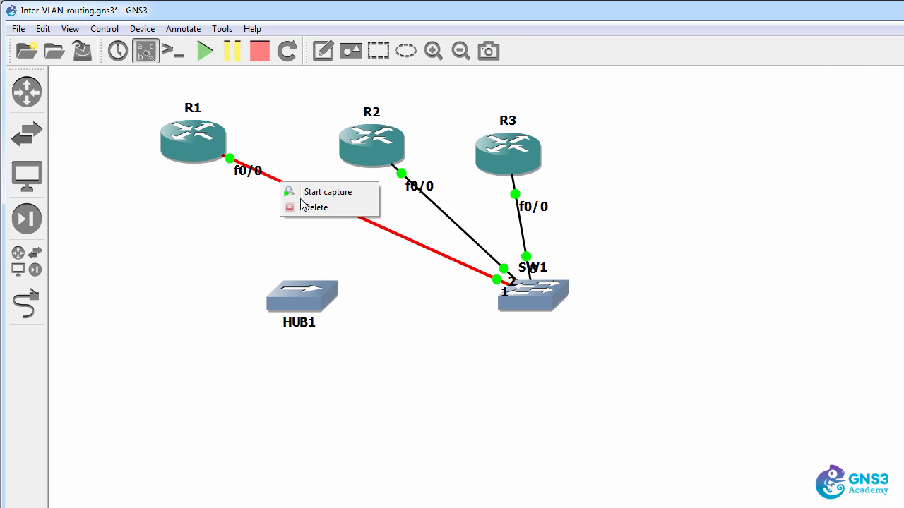
left_click(326, 192)
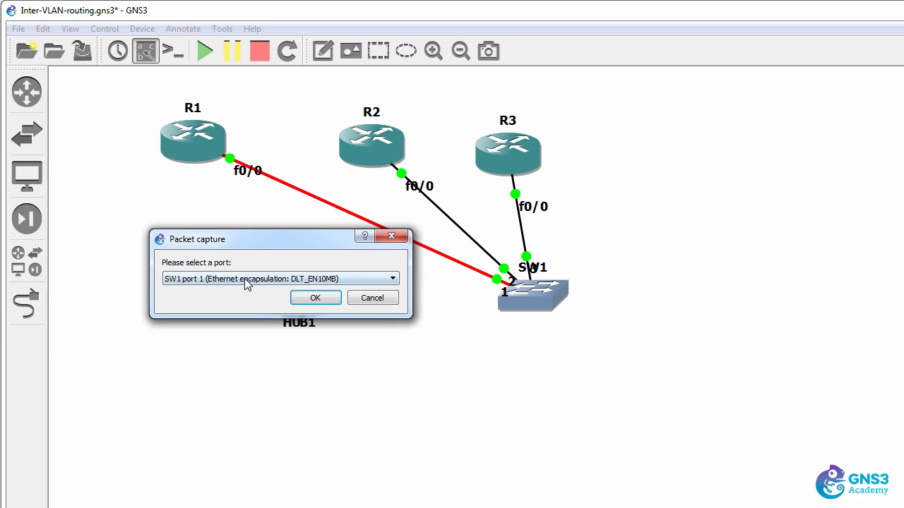
left_click(315, 297)
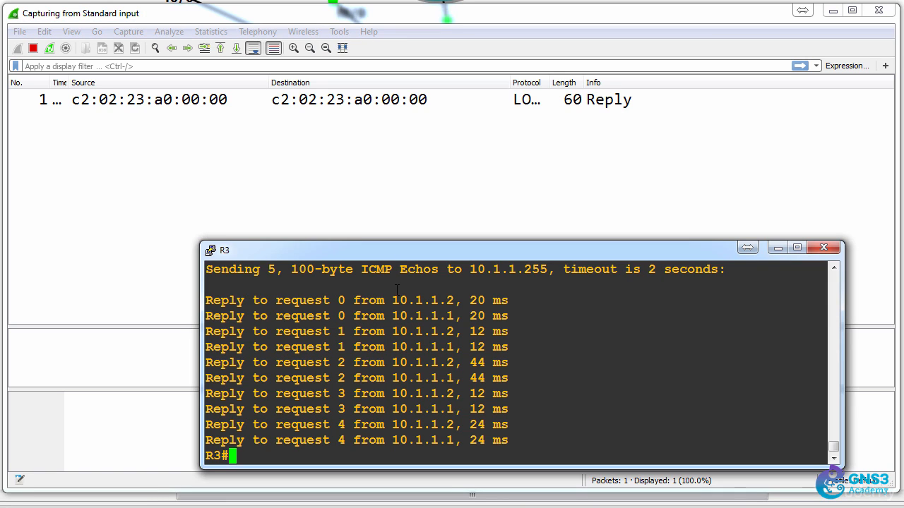
Ping 10.1.1.2 twice from R3 while Wireshark captures no ping frames
type("ping 10.1.1.2")
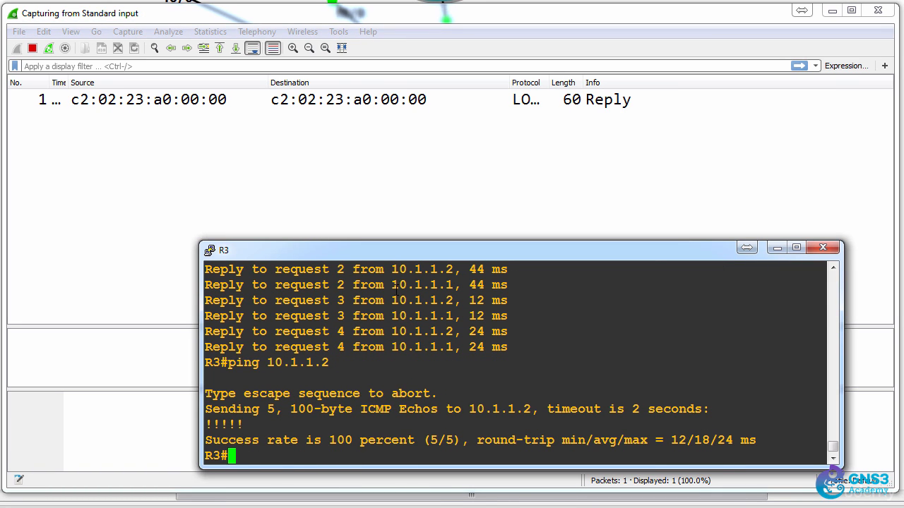
type("ping 10.1.1.2")
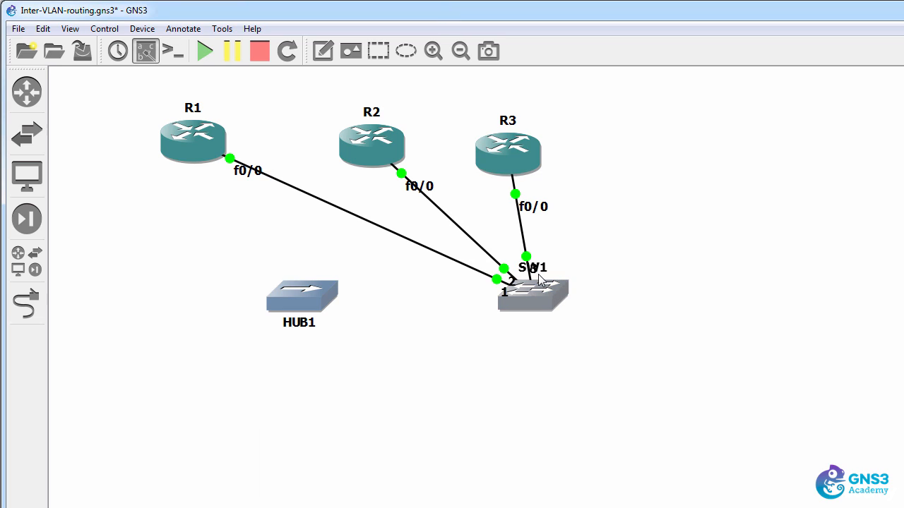
Select SW1 and adjust its name and port number labels
left_click(533, 267)
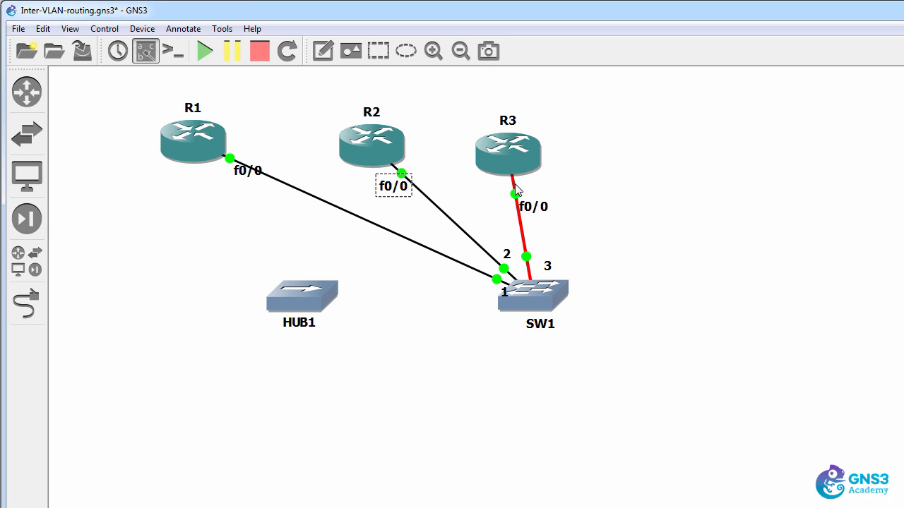
mouse_move(483, 237)
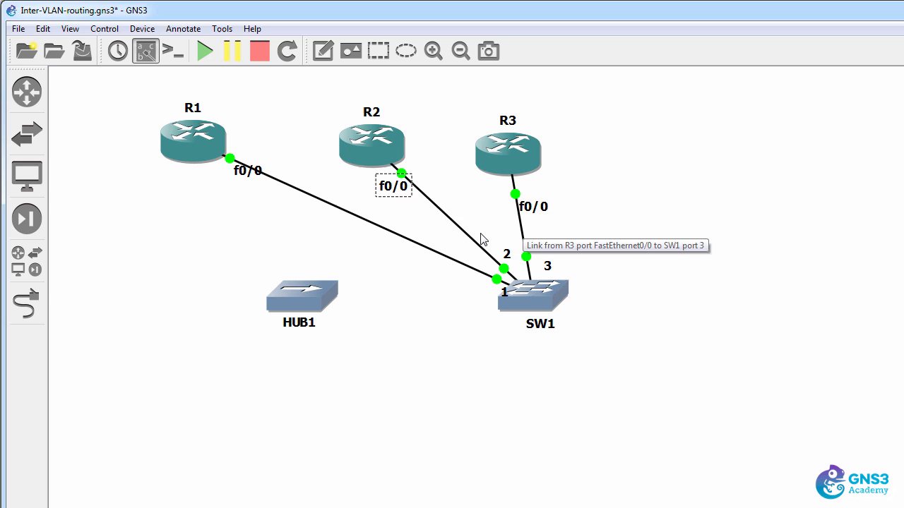
mouse_move(473, 248)
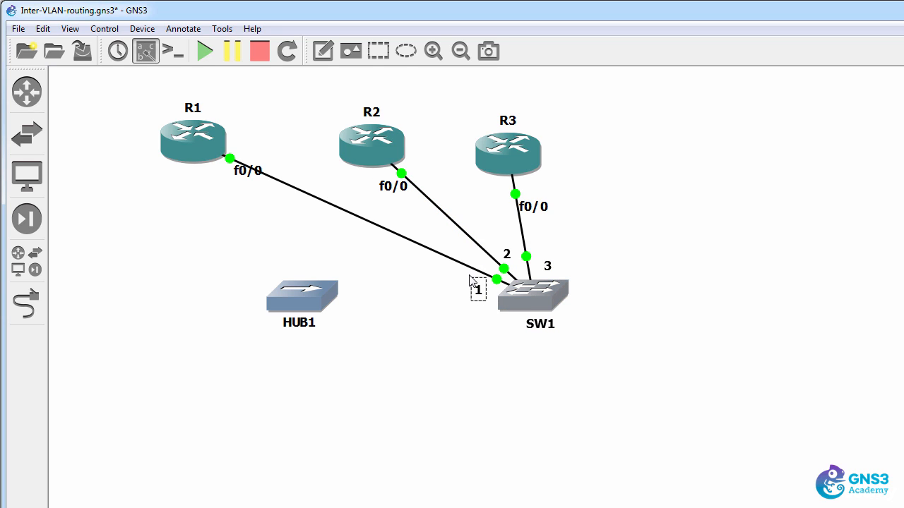
mouse_move(523, 226)
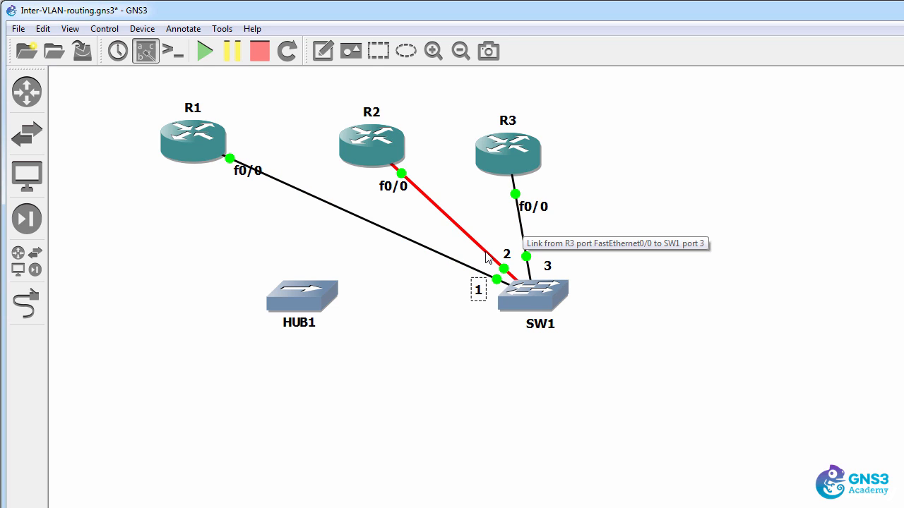
mouse_move(472, 273)
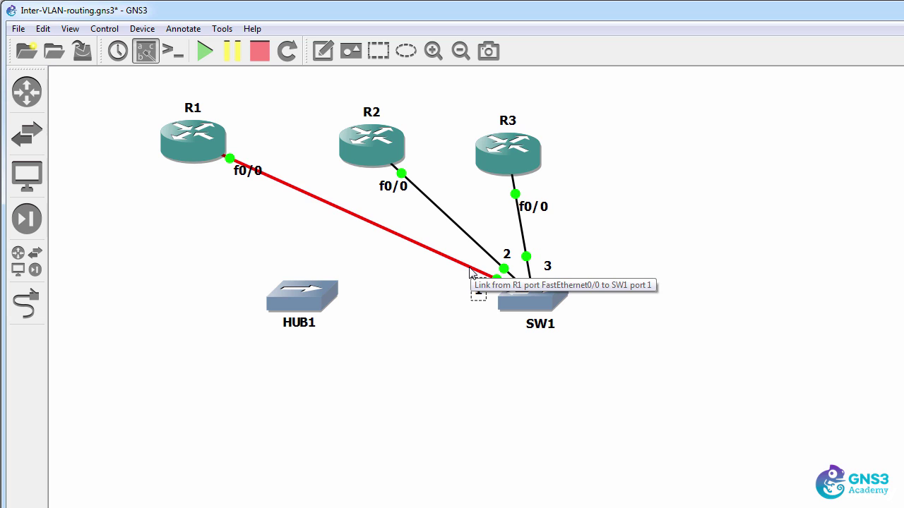
double_click(531, 297)
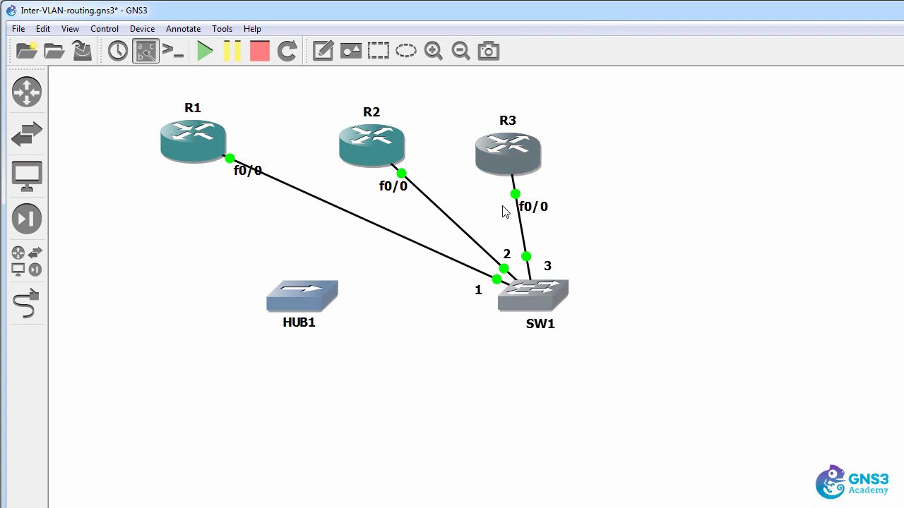
mouse_move(370, 145)
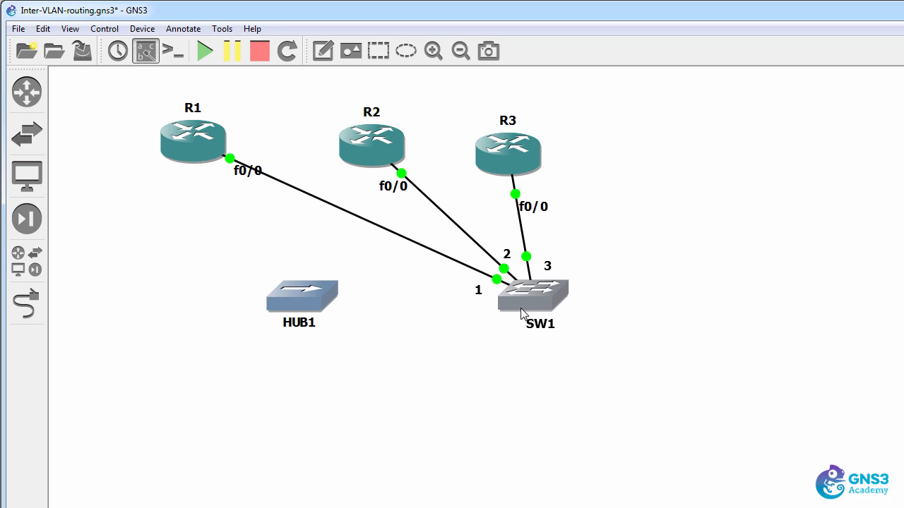
mouse_move(300, 300)
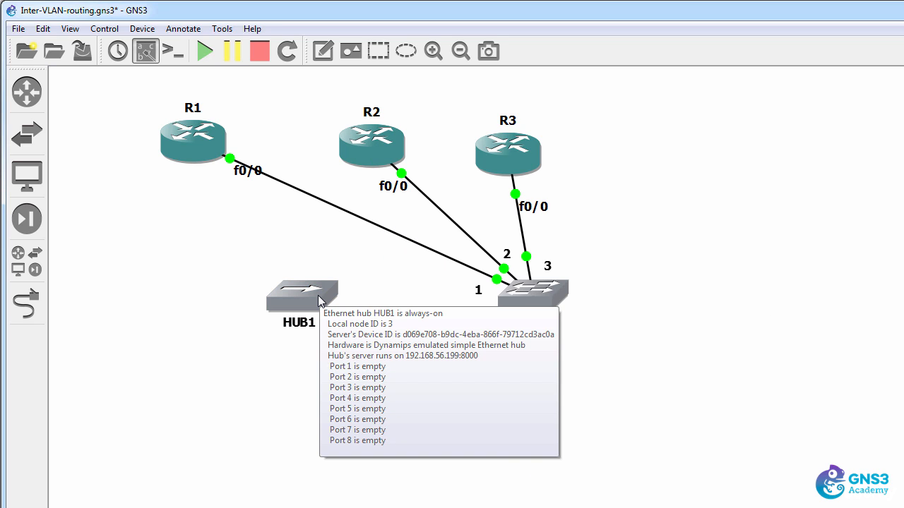